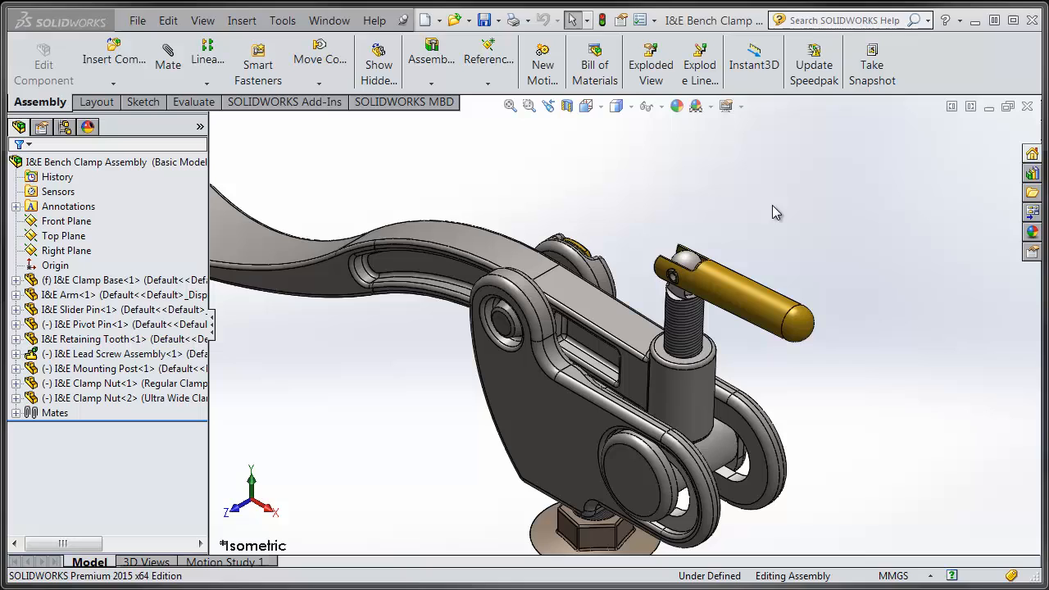
mouse_move(675, 204)
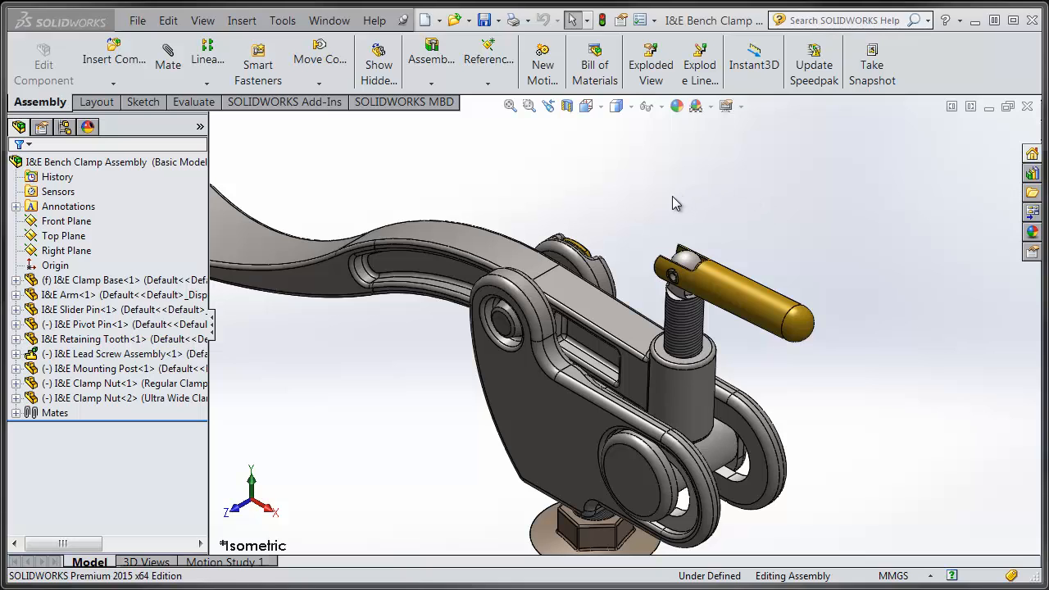
- Show the clamp base Pivot Area sketch and pick its 20 mm dimension
click(610, 315)
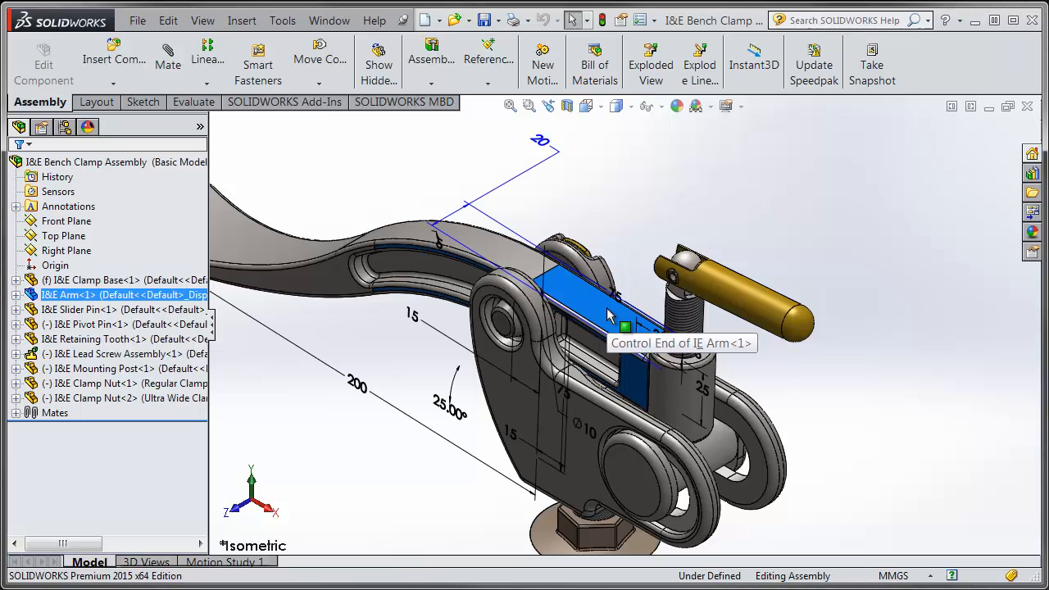
click(566, 220)
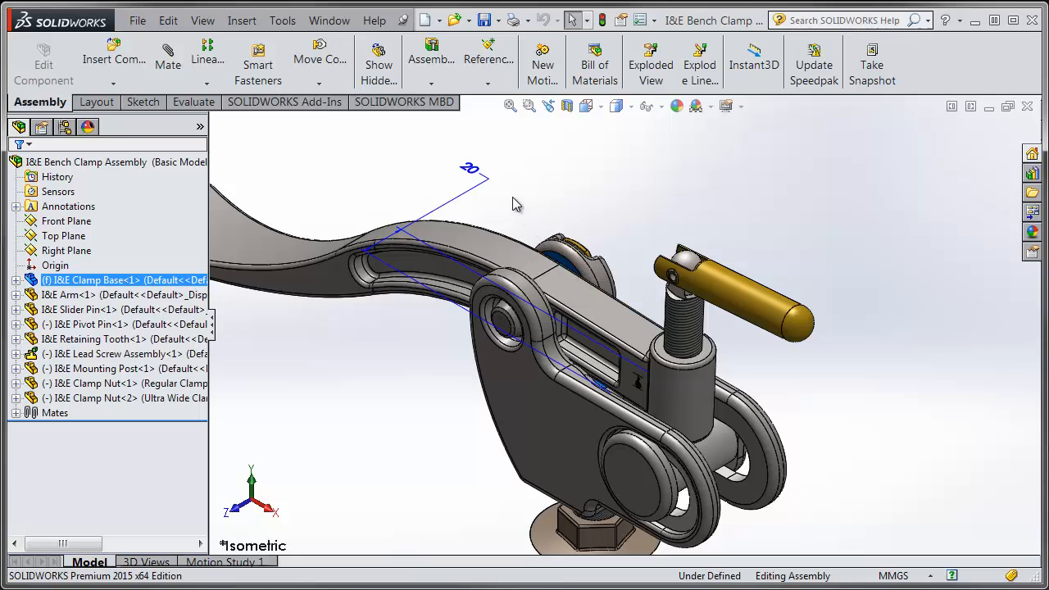
mouse_move(507, 182)
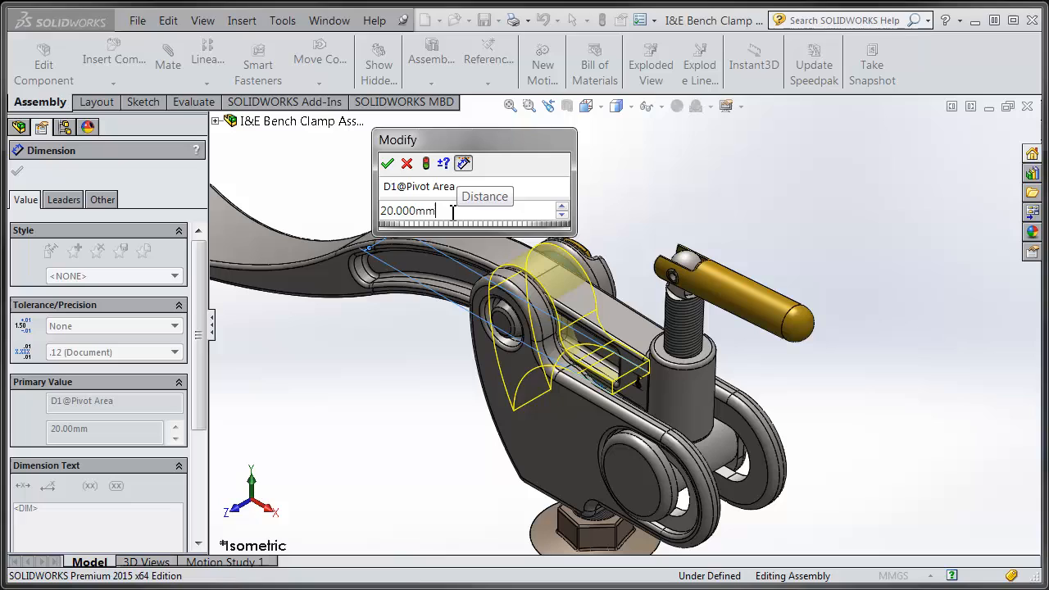
- Enter the pivot dimension as 20mm+0.020in, resolving to 20.508mm
text(+0.)
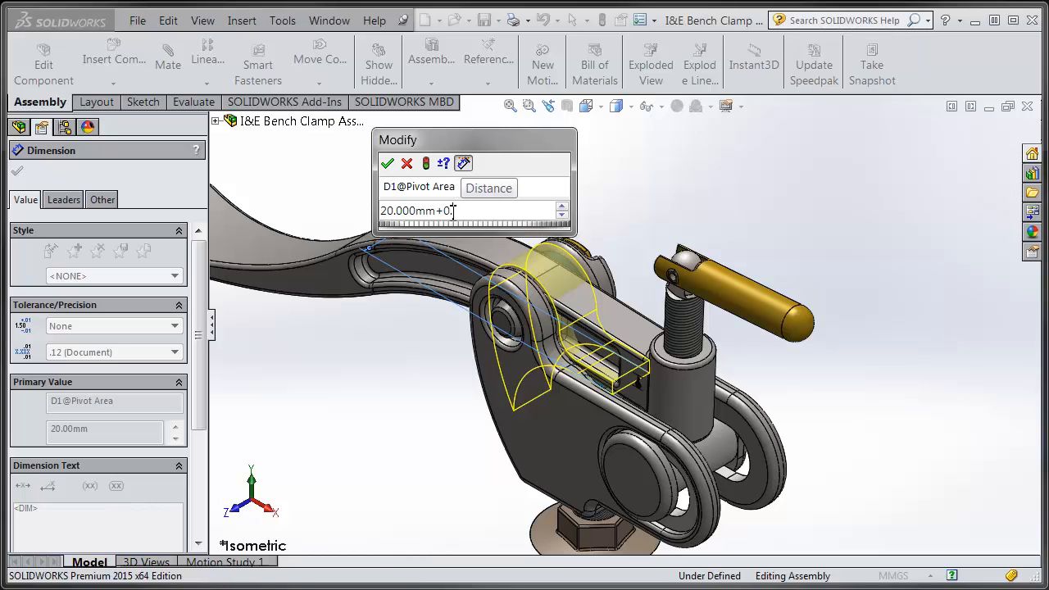
text(20in)
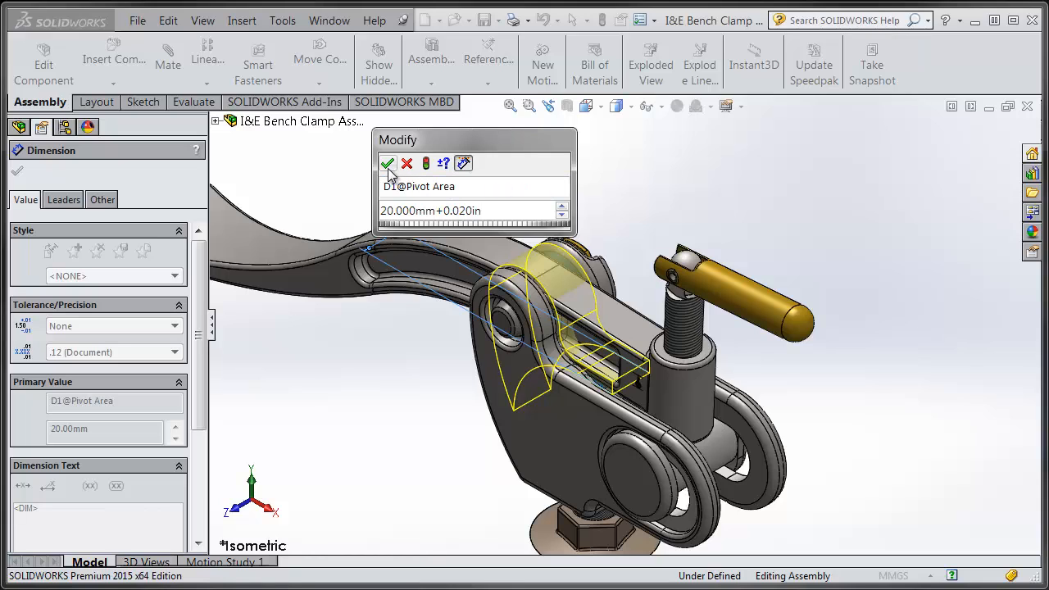
click(387, 164)
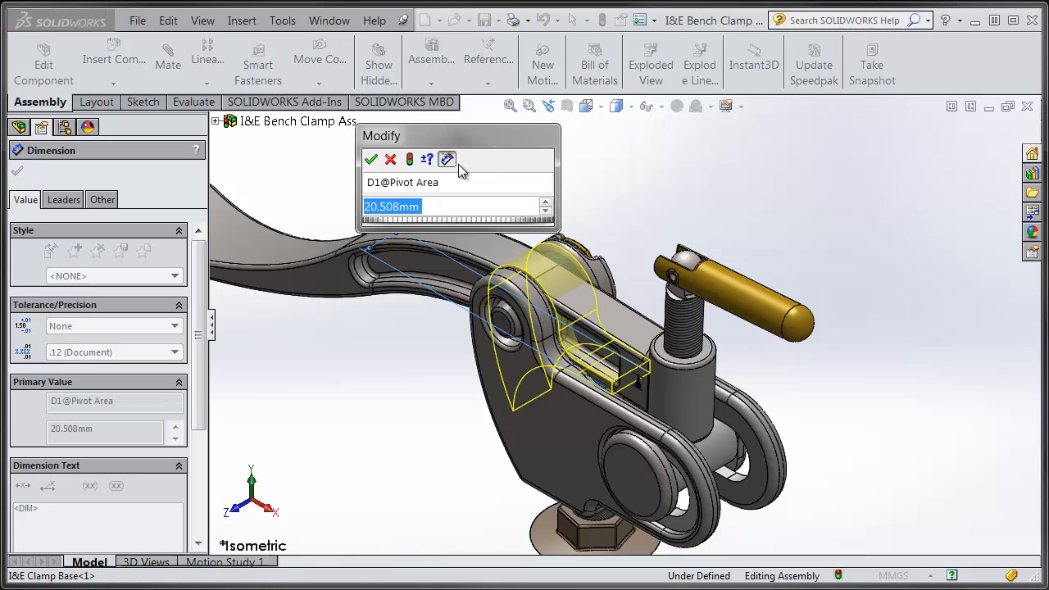
mouse_move(413, 207)
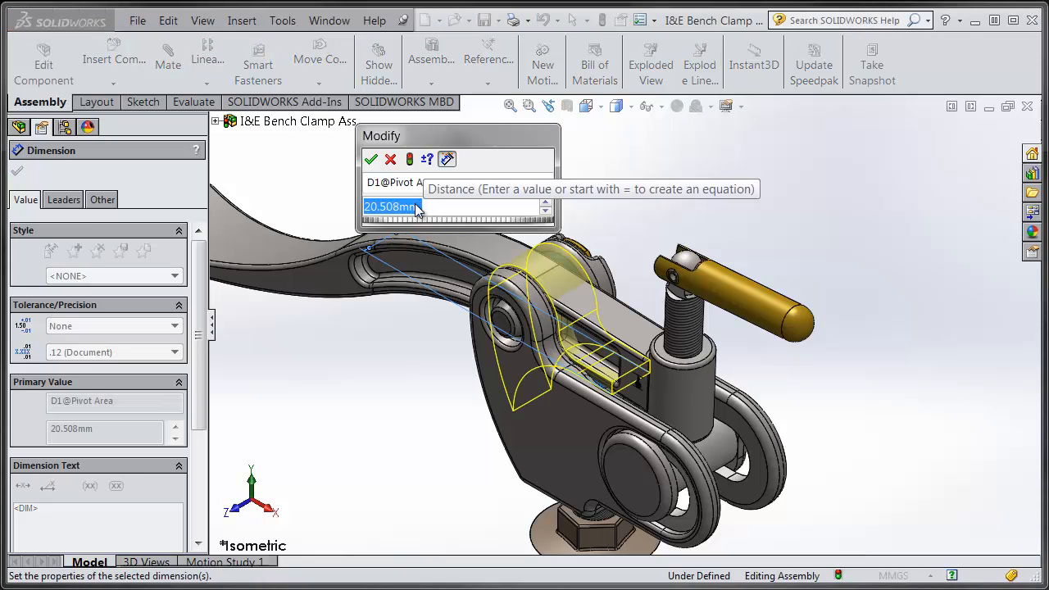
click(371, 159)
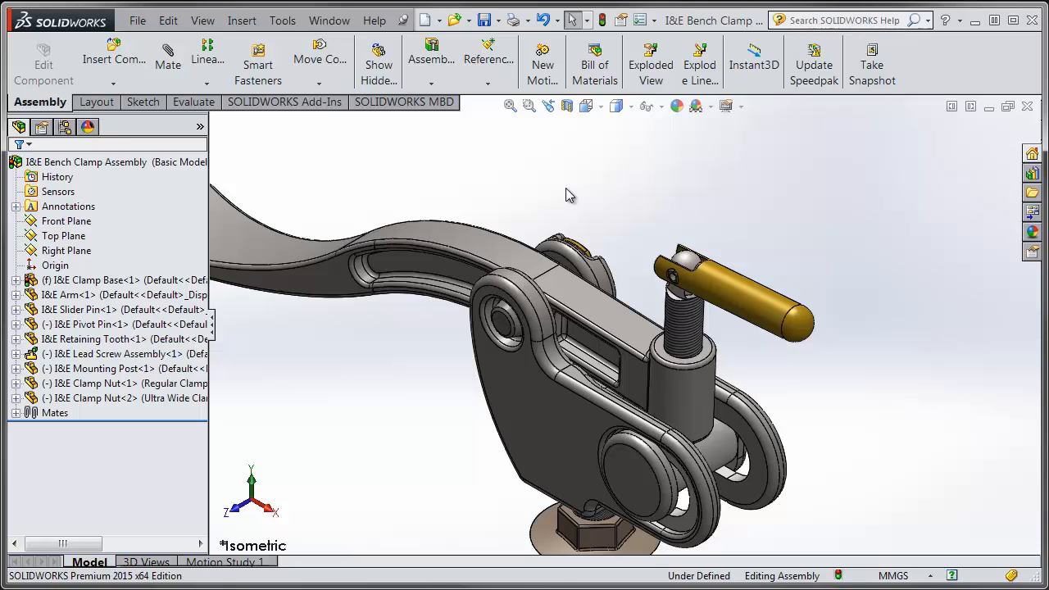
mouse_move(577, 277)
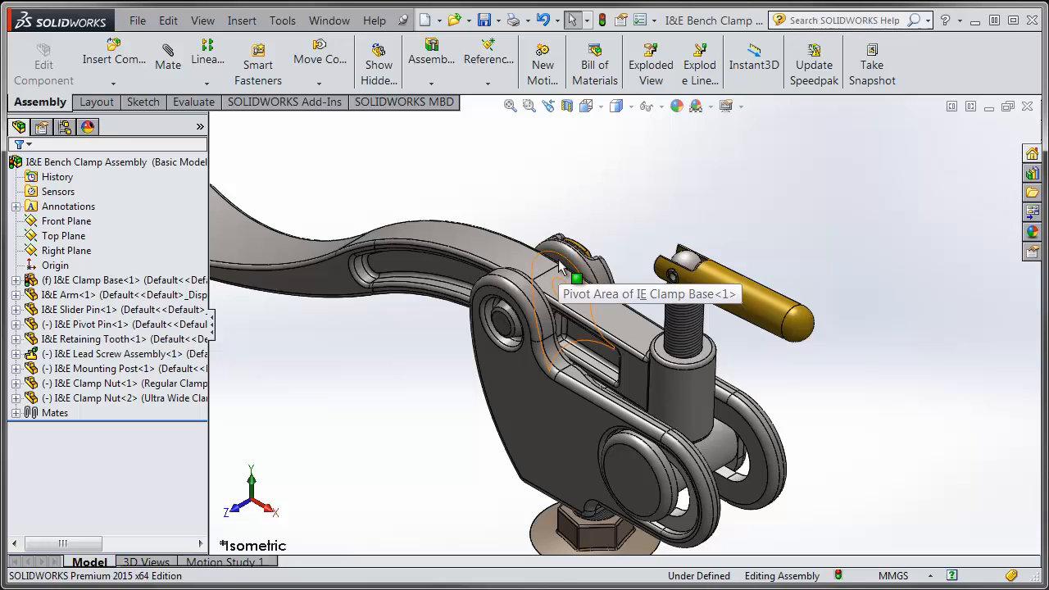
- Drive the pivot area dimension with the equation =20mm+0.020in
click(577, 249)
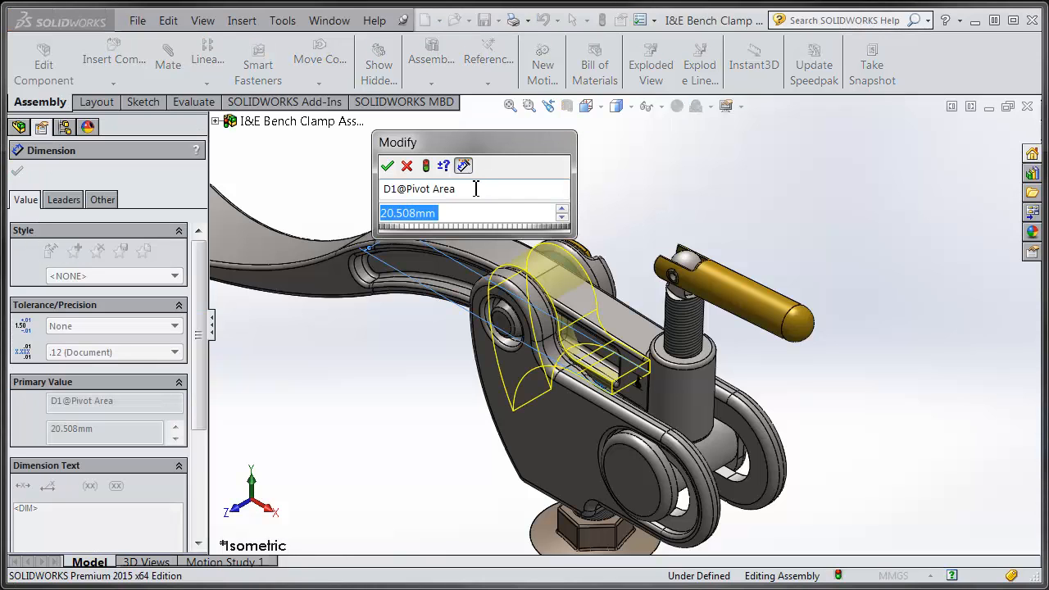
text(=20mm+0.0)
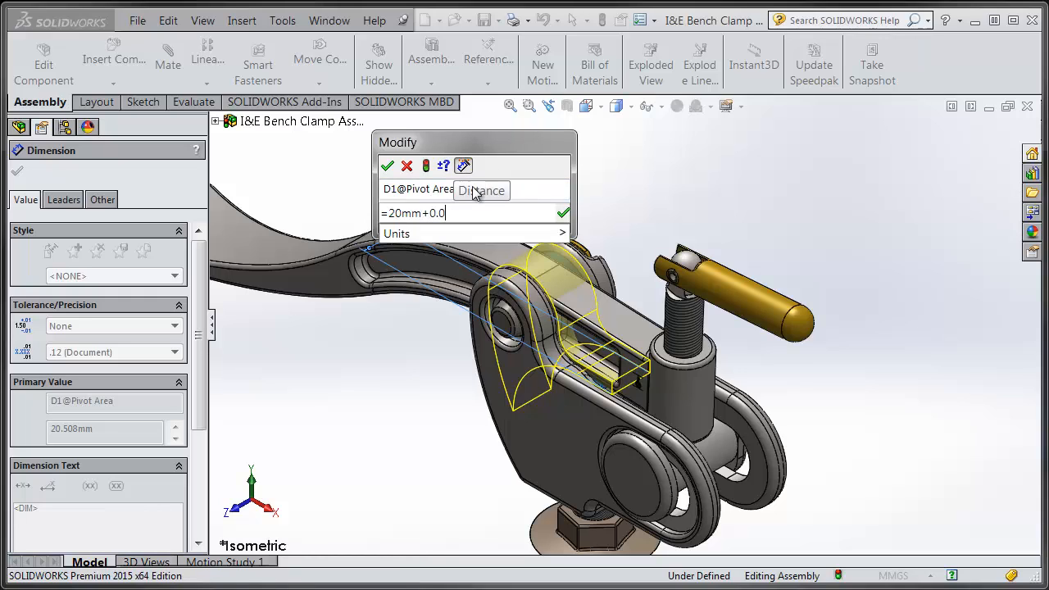
text(20in)
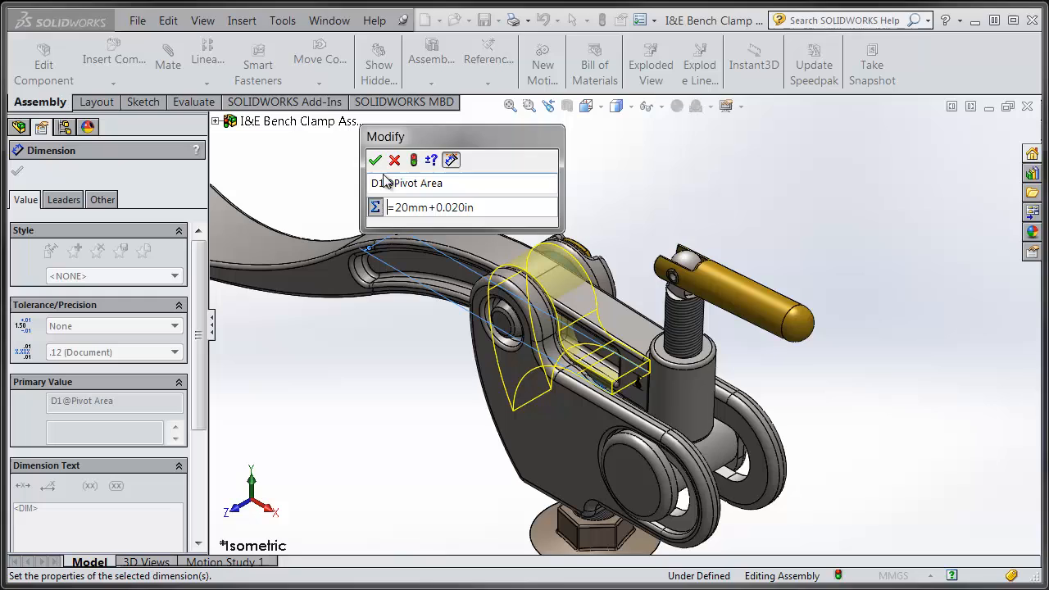
click(373, 161)
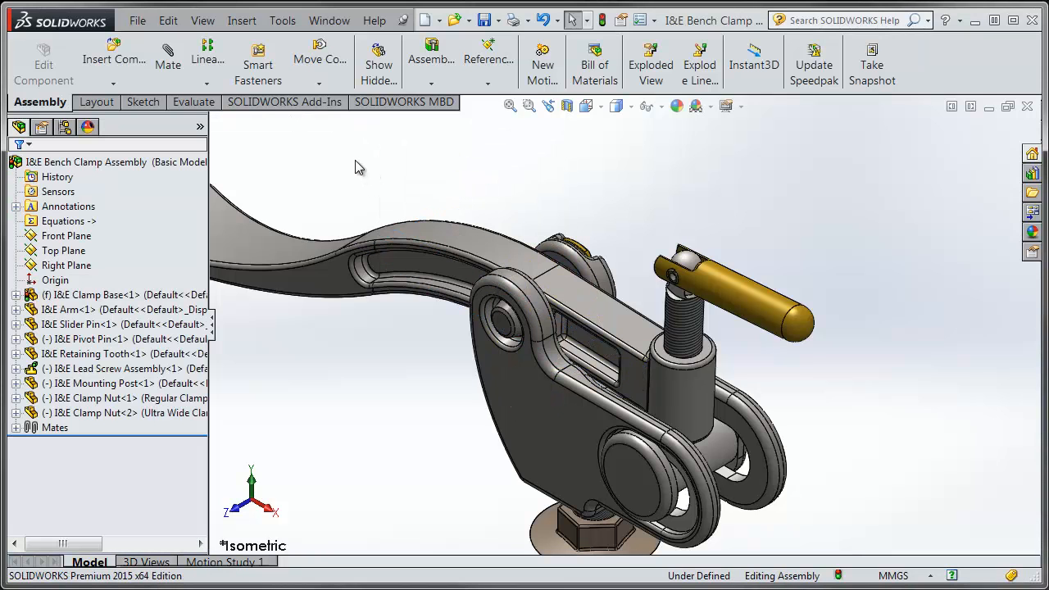
- In Manage Equations, add global variable Clearances = 0.020in and select the equation's 0.020in term
right_click(65, 220)
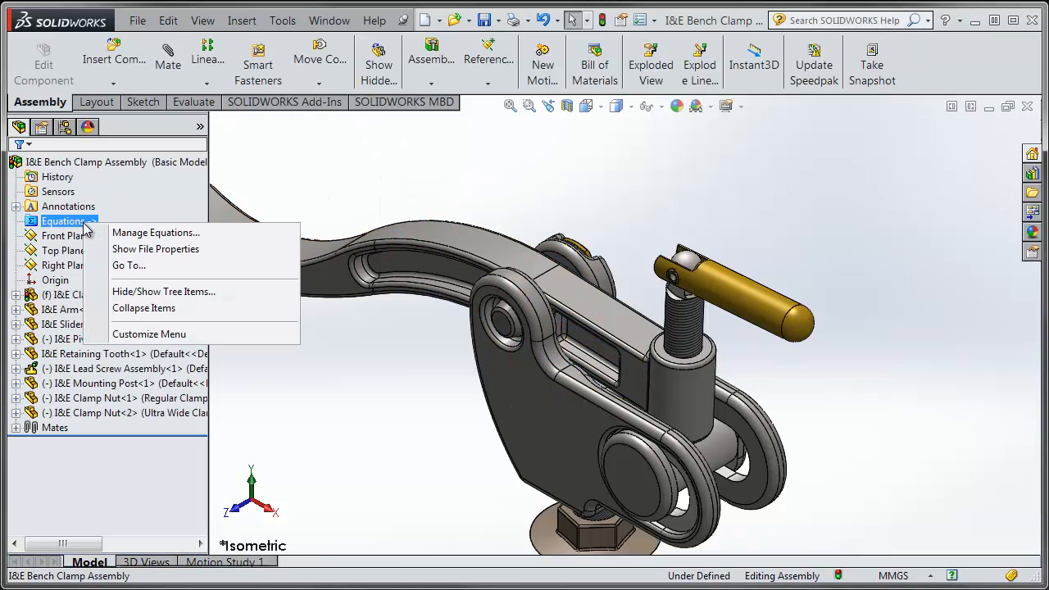
click(156, 233)
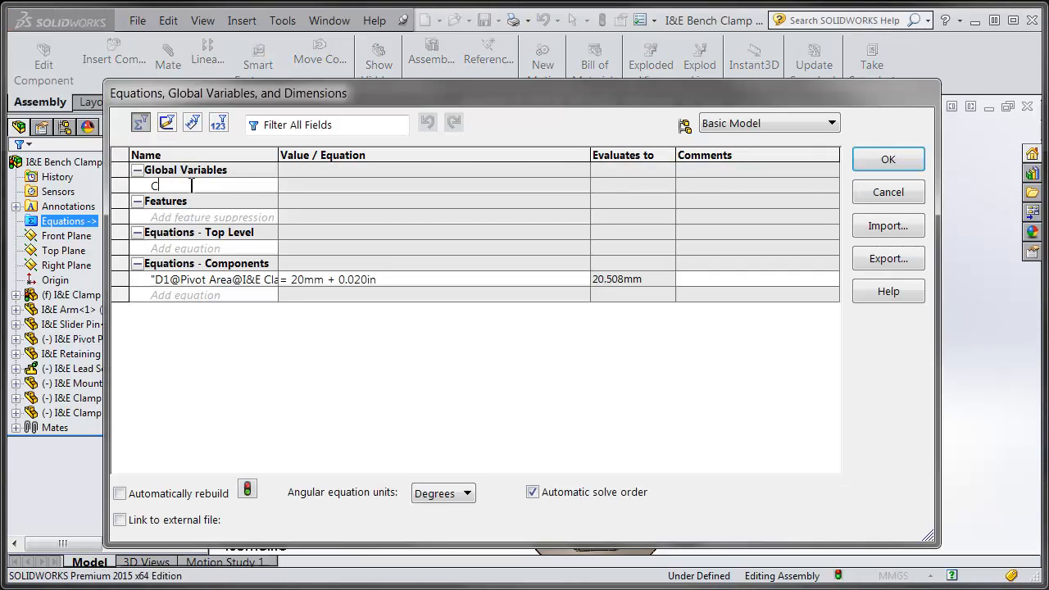
text(Clearances")
click(434, 185)
text(= 0.020in)
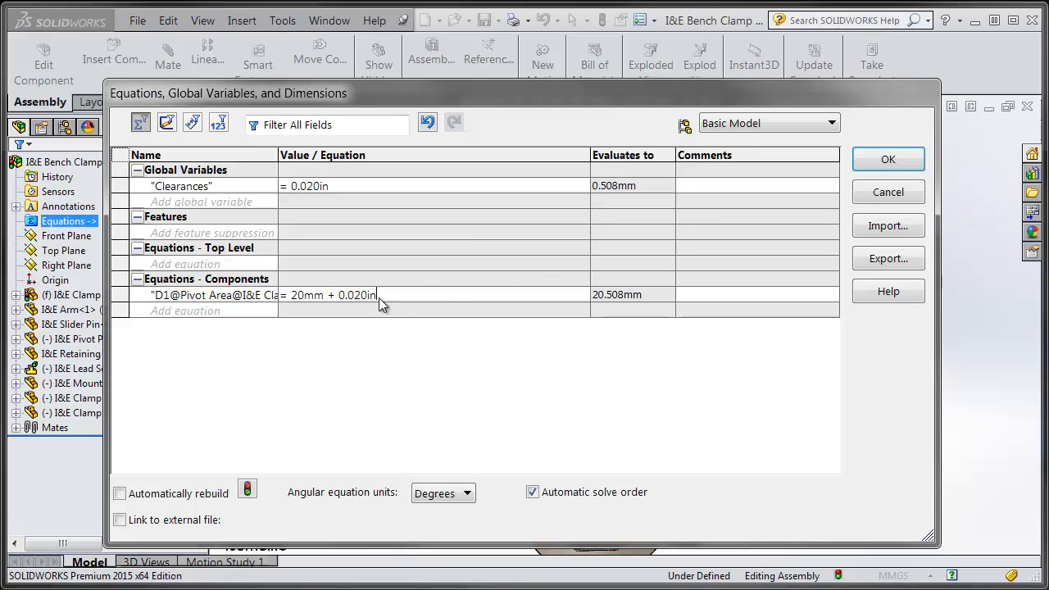
double_click(354, 295)
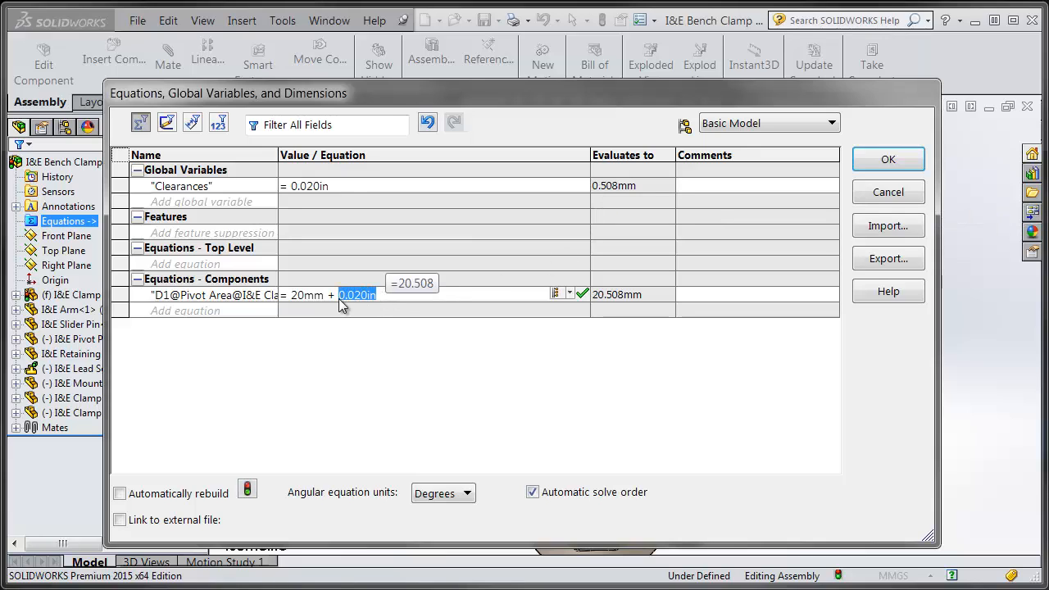